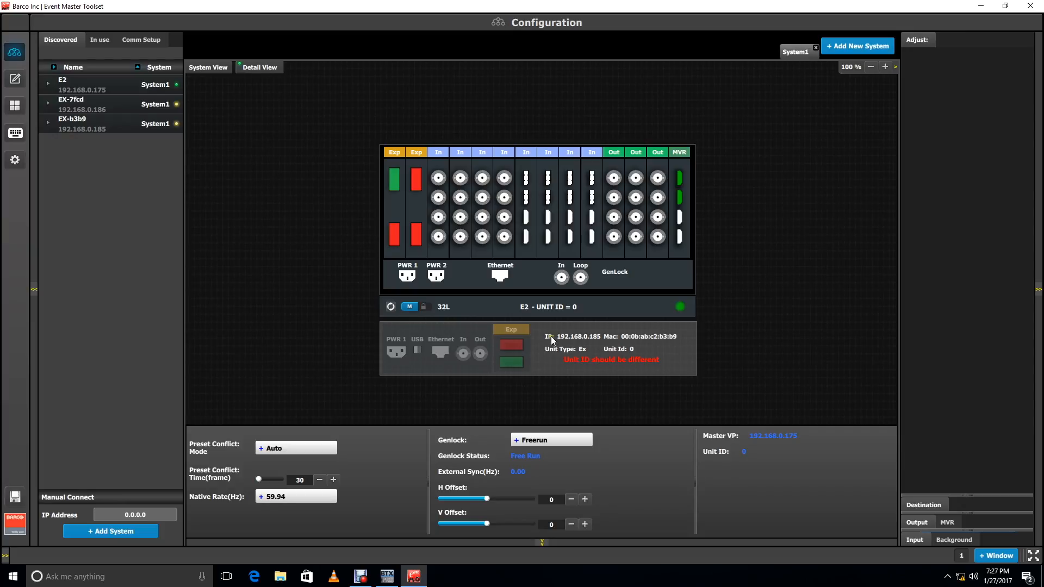
pyautogui.moveTo(227, 195)
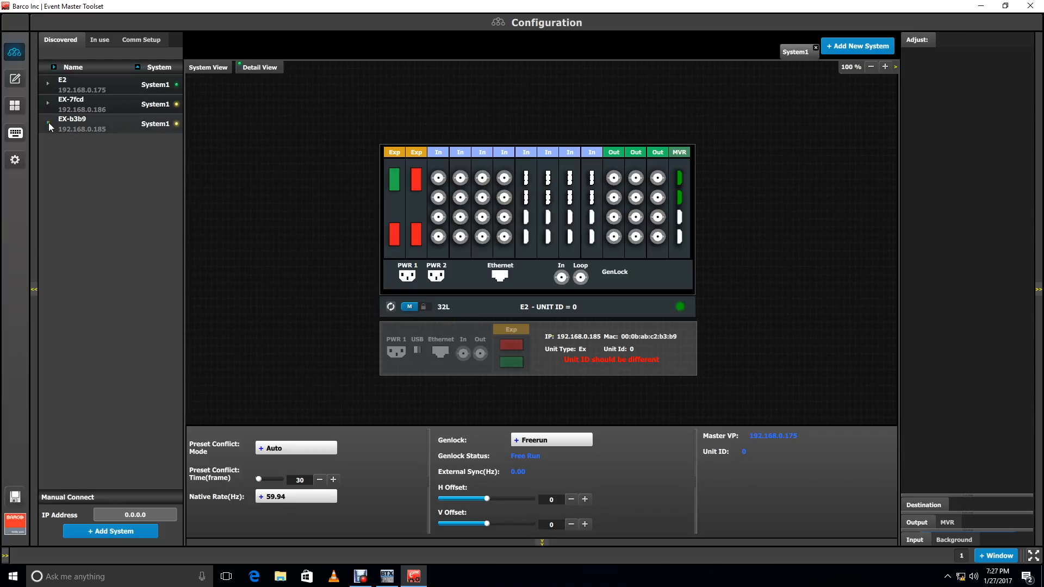
# Set EX-b3b9's Unit ID to 1 and add it to System1 under the E2
pyautogui.click(48, 123)
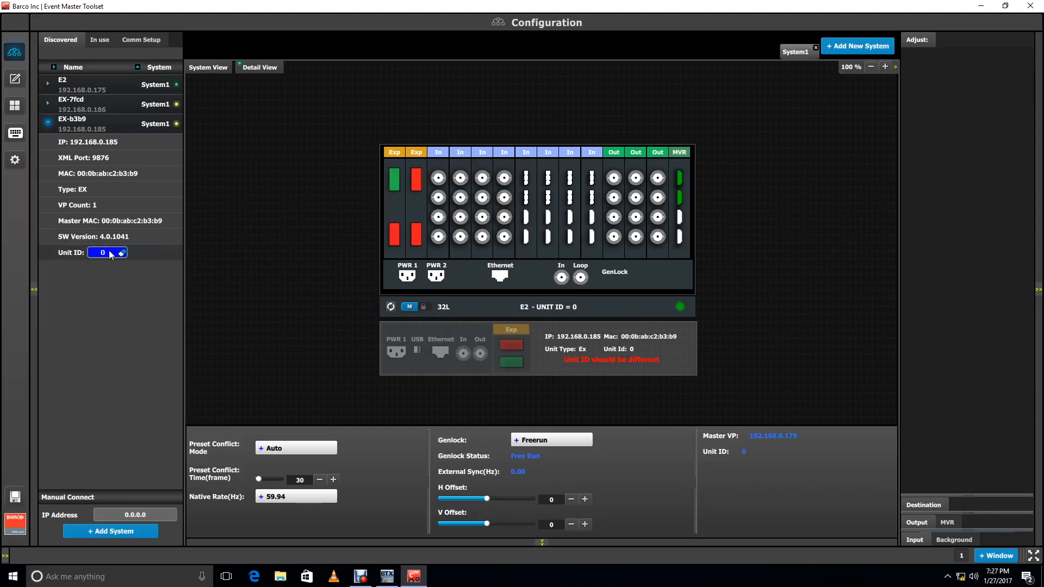
pyautogui.write('1')
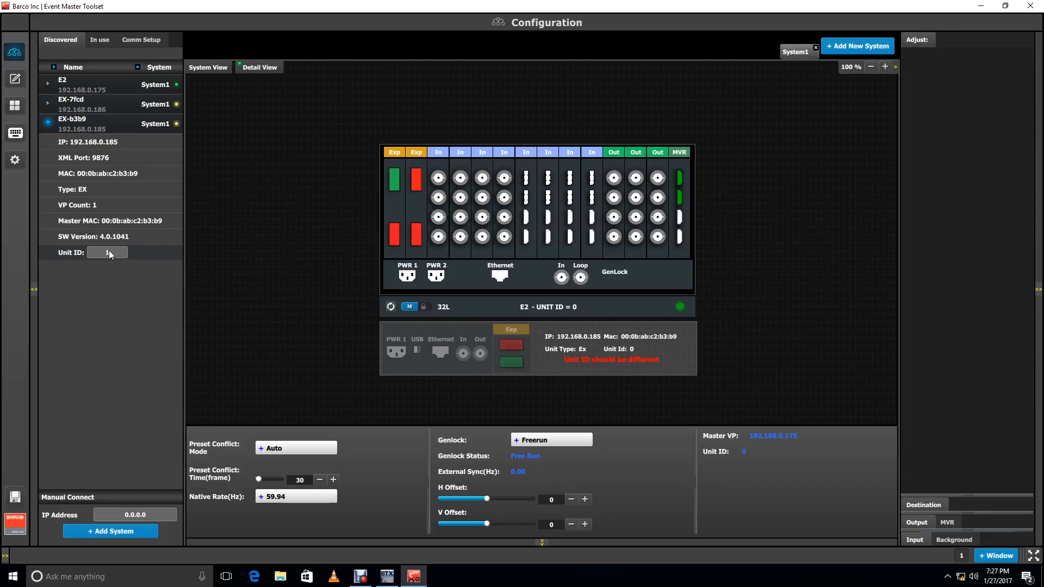
pyautogui.write('1')
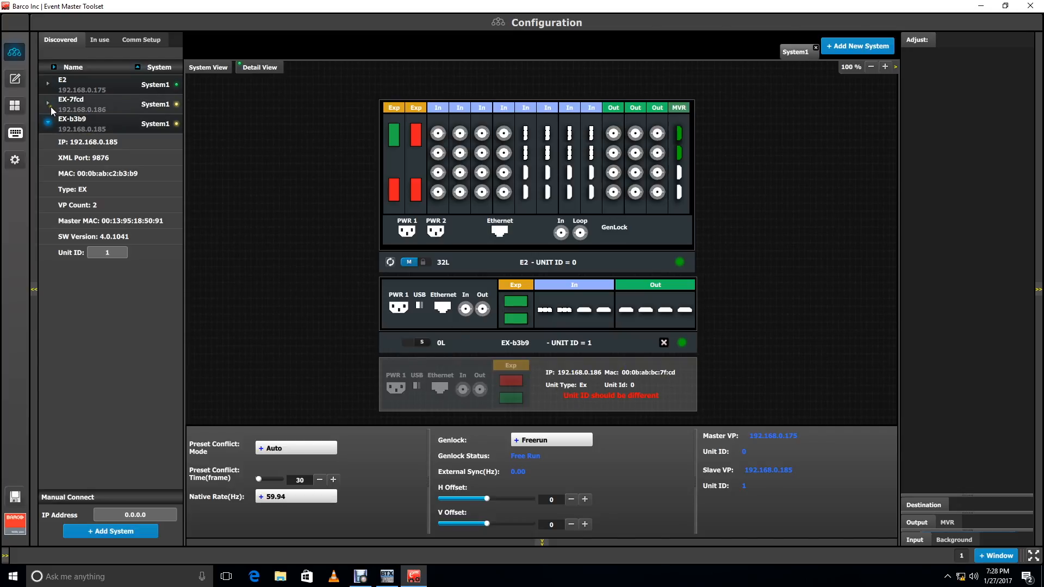
# Set EX-7fcd's Unit ID to 2 and add it to the system as the E2's second slave
pyautogui.click(47, 102)
pyautogui.write('2')
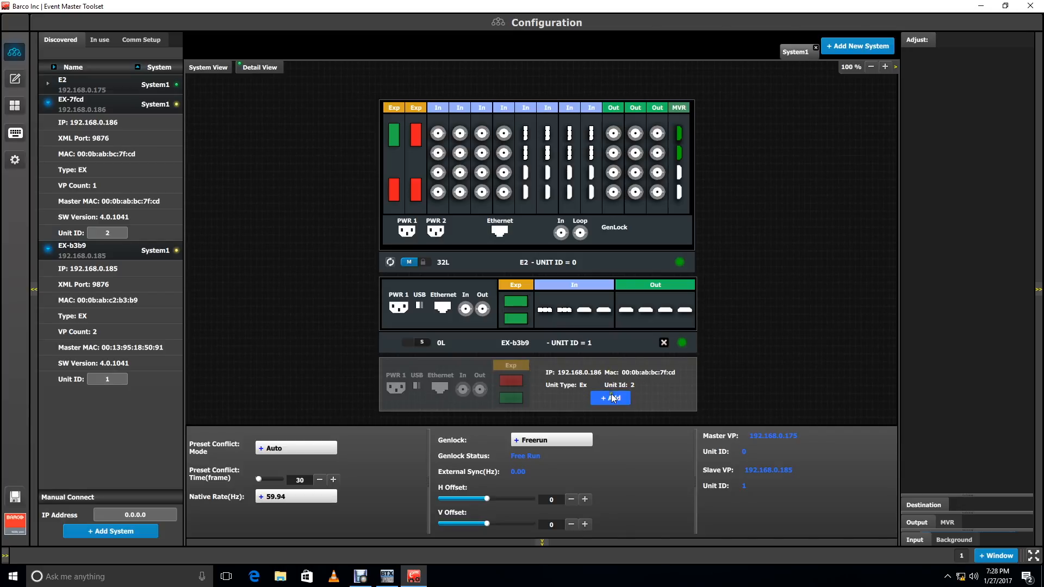
pyautogui.click(609, 398)
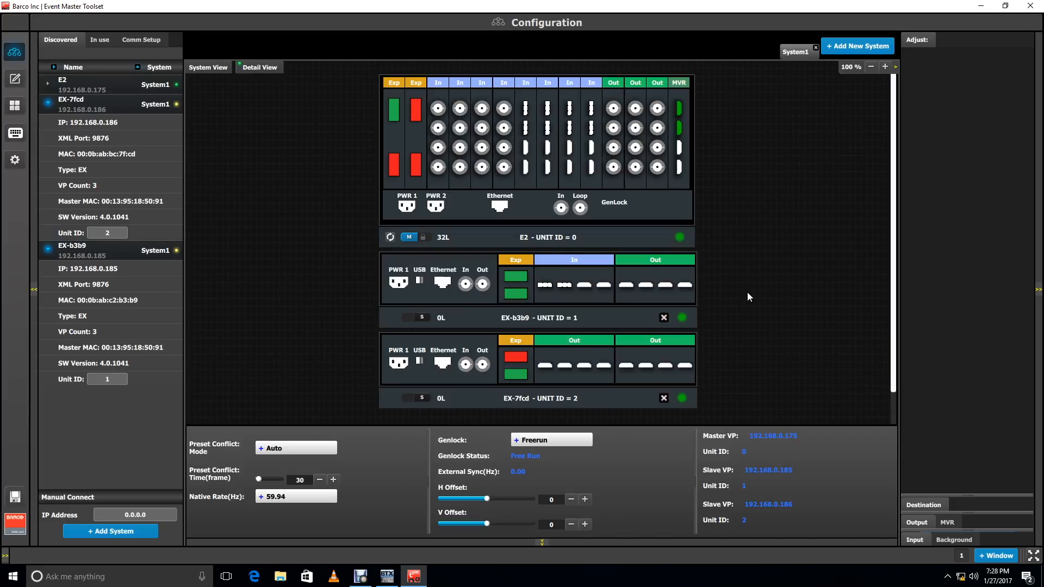
pyautogui.moveTo(728, 295)
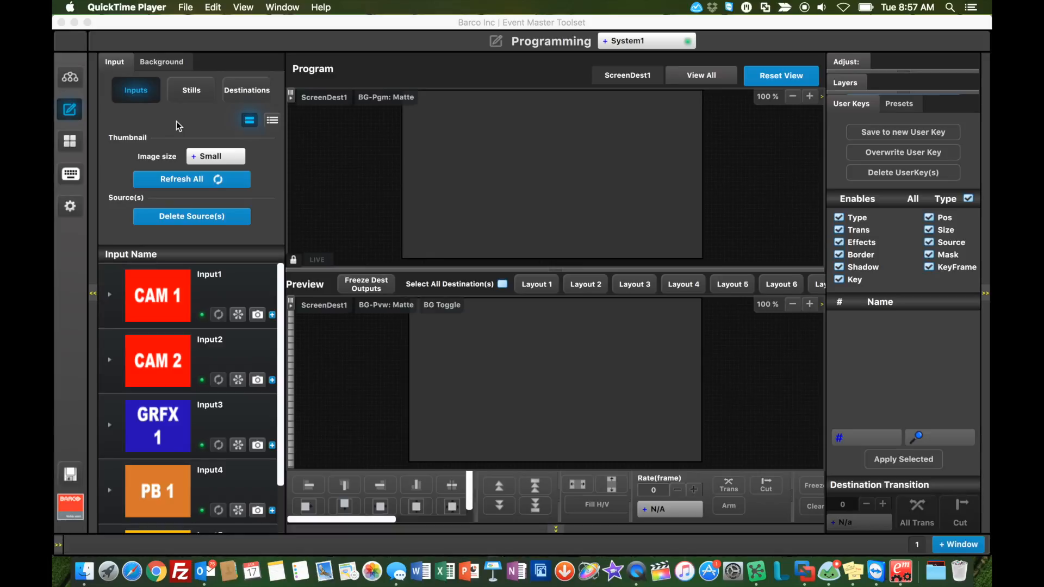
pyautogui.click(70, 76)
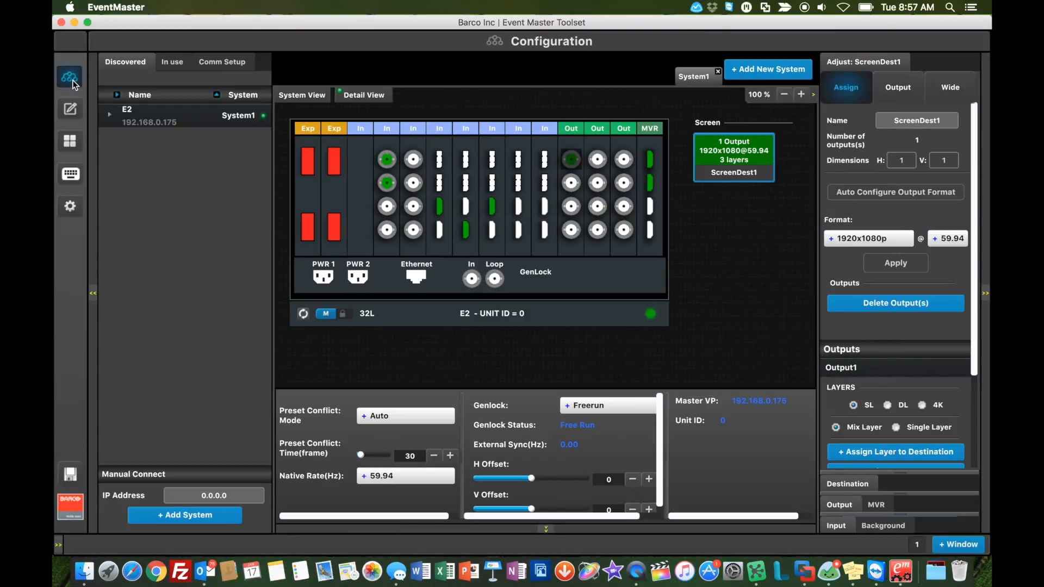
pyautogui.click(69, 109)
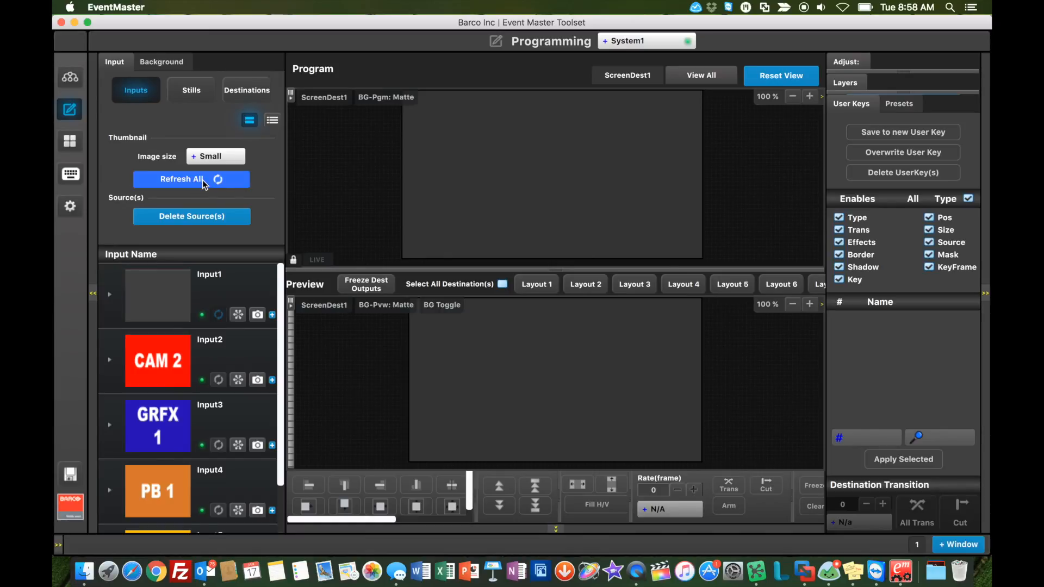
# Refresh all input thumbnails so Input1-Input4 show live source pictures
pyautogui.click(191, 179)
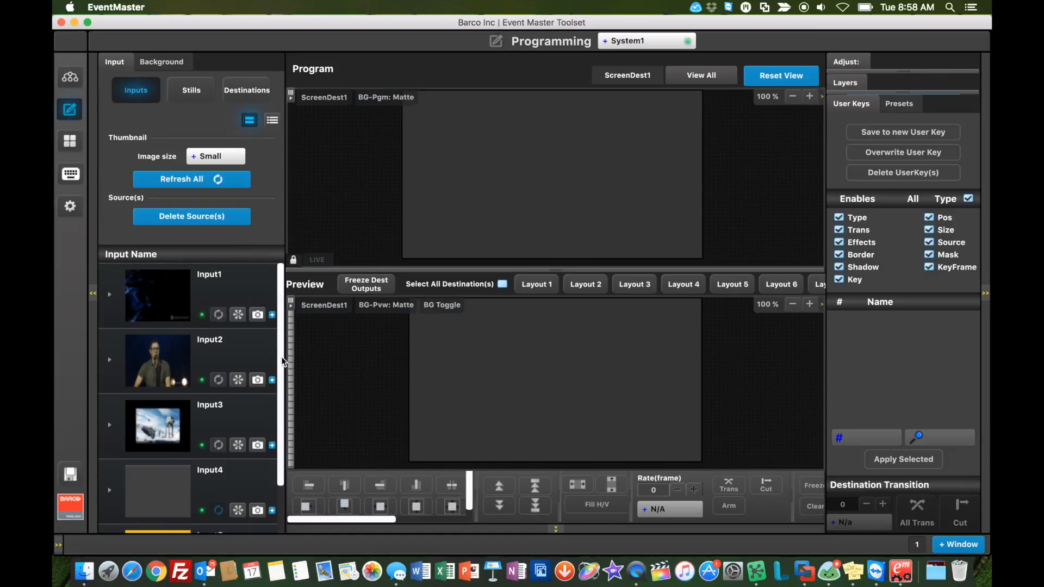
pyautogui.scroll(-3)
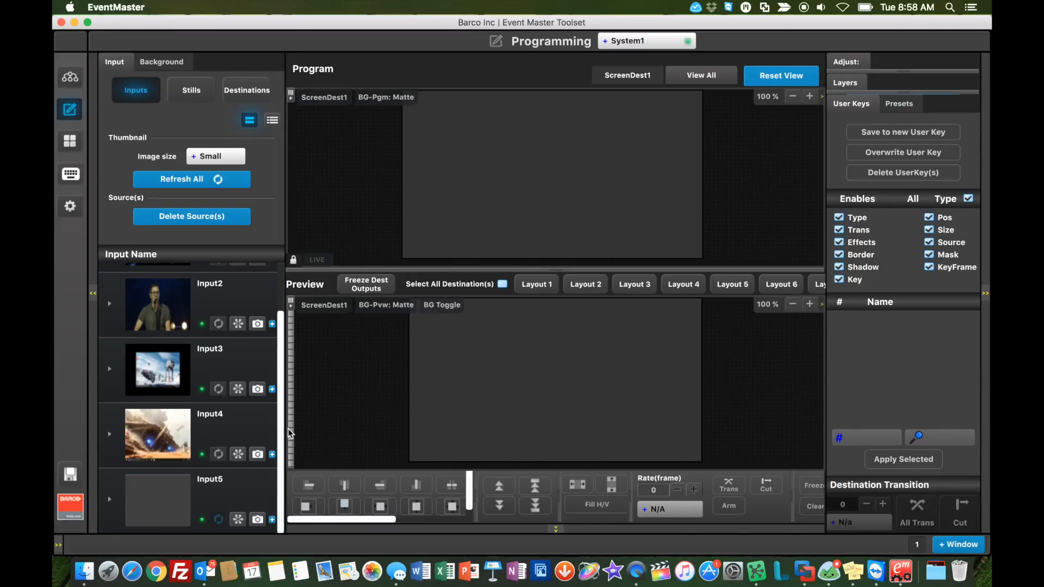